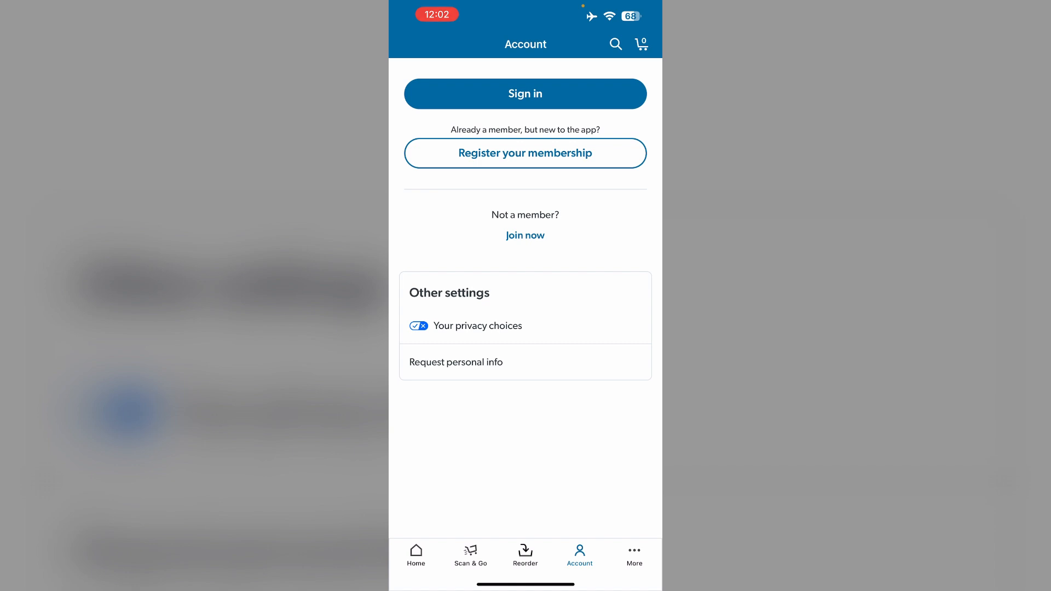
# Open the Scan Code scanner, then cancel it to return to the Home screen.
pyautogui.click(416, 555)
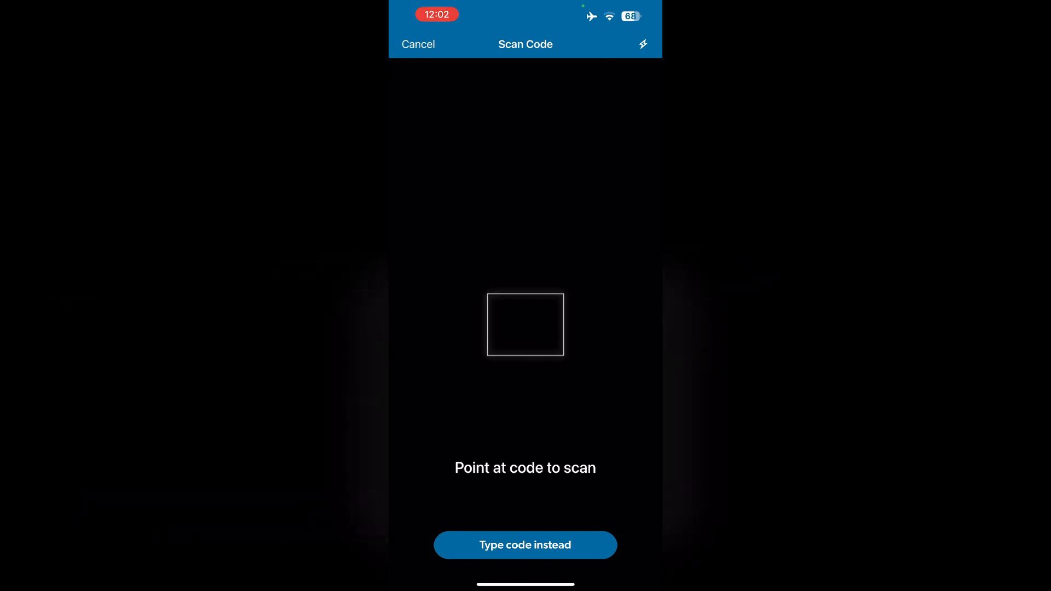
pyautogui.click(417, 44)
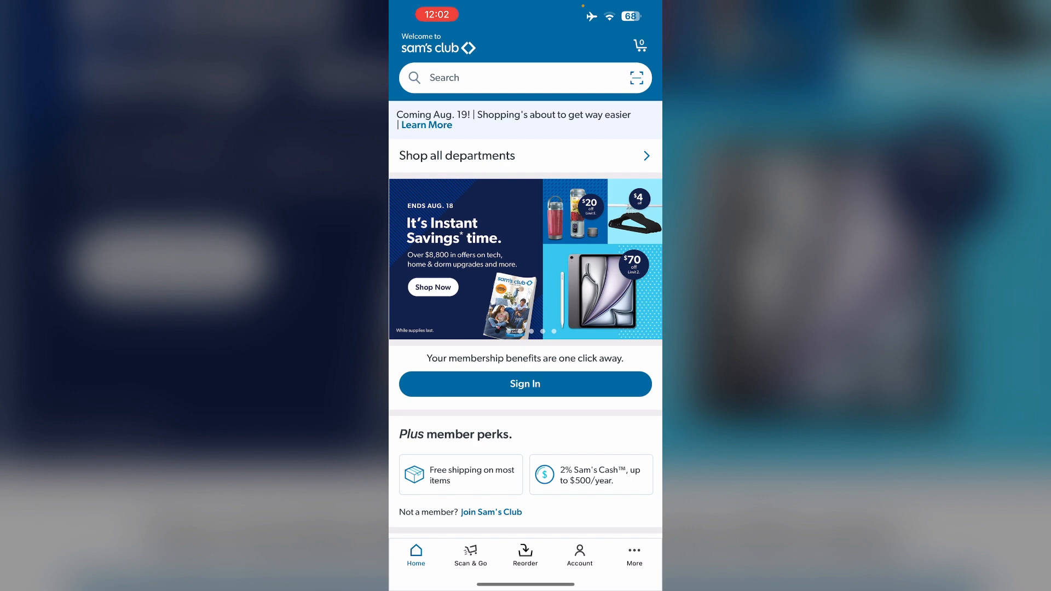